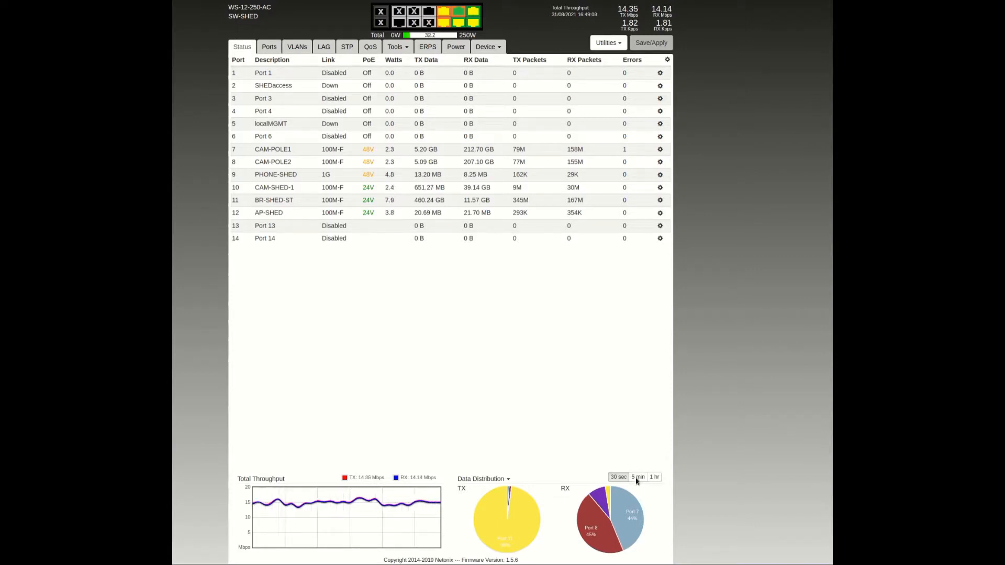
Step: View the per-port configuration table on Ports, then go to the VLANs page
click(269, 46)
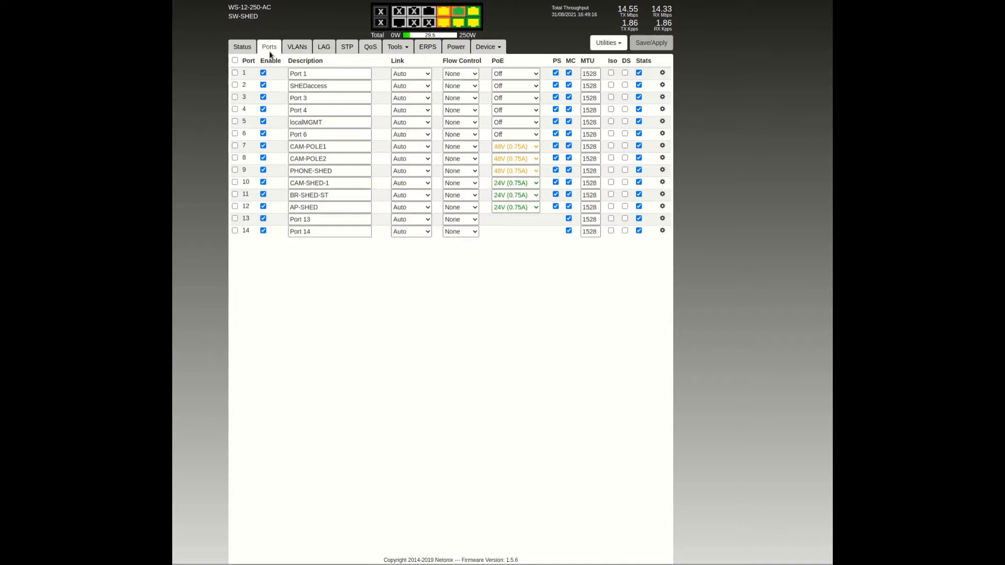
mouse_move(528, 401)
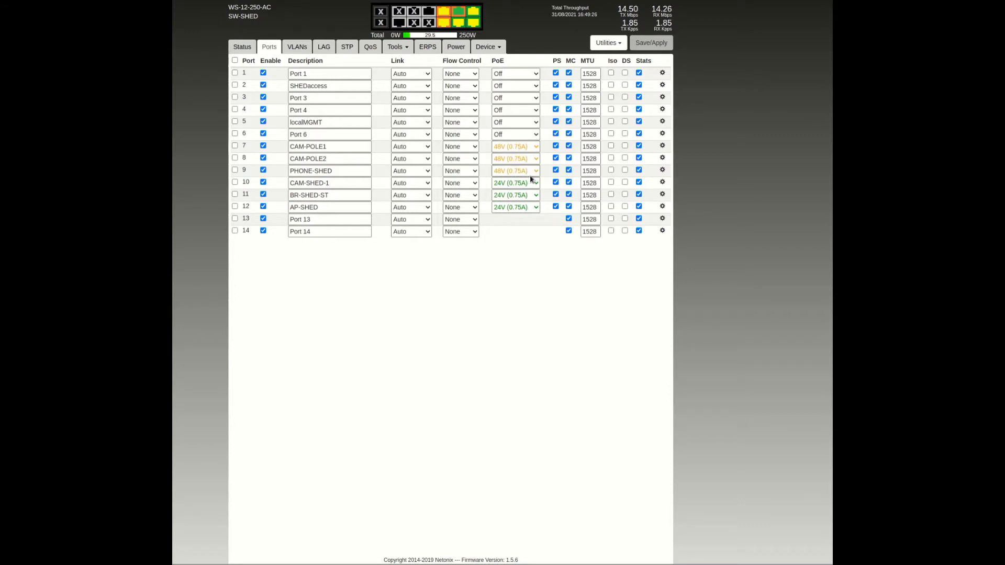
click(296, 46)
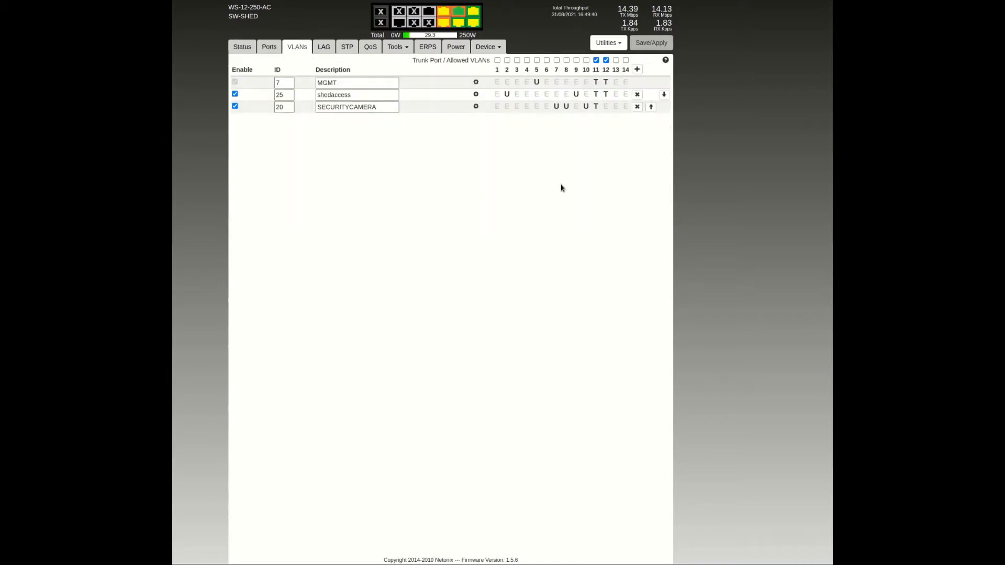
mouse_move(521, 165)
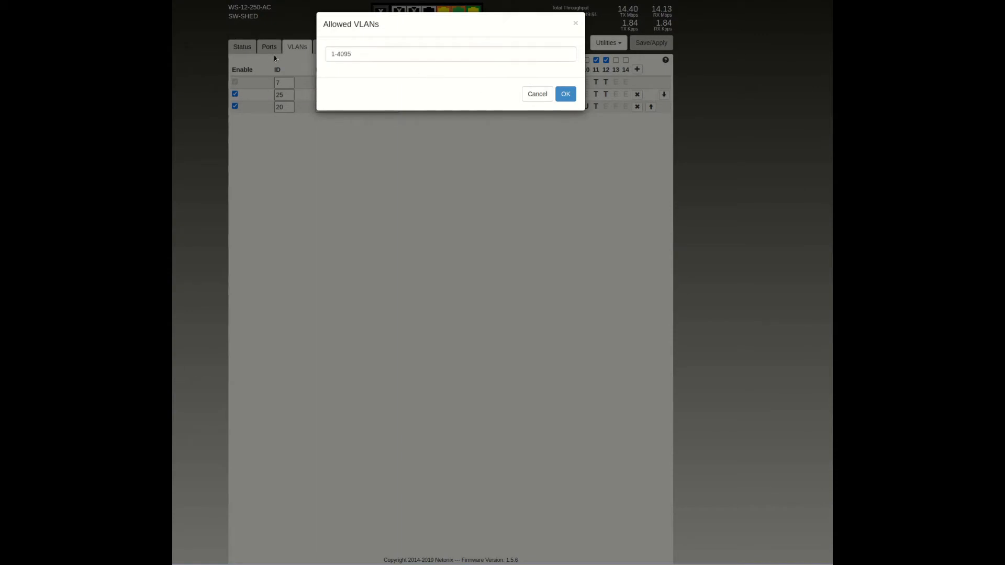
mouse_move(485, 129)
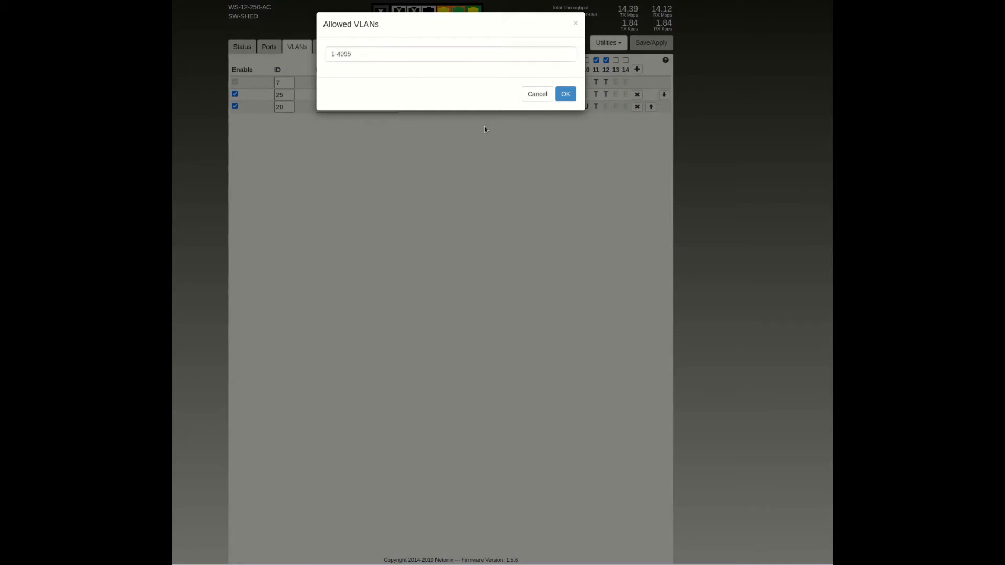
Step: Open a trunk port's Allowed VLANs dialog and delete the default 1-4095 range
click(450, 54)
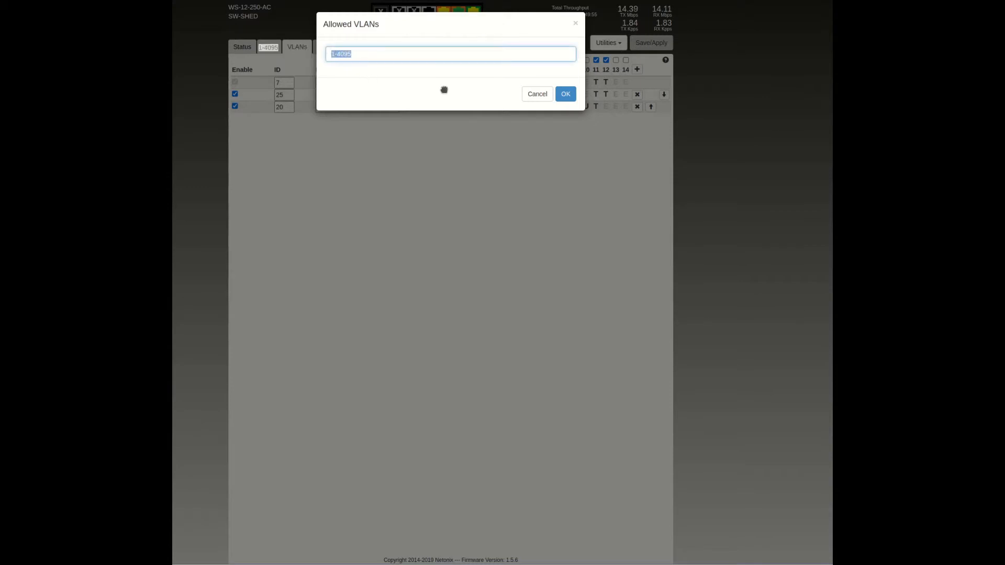
text(3,2,)
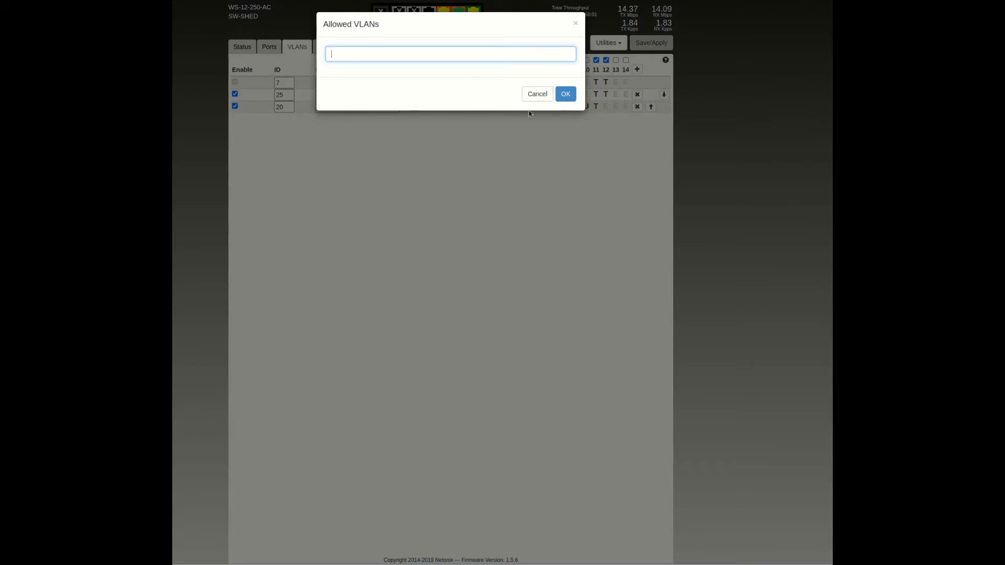
text(2-8)
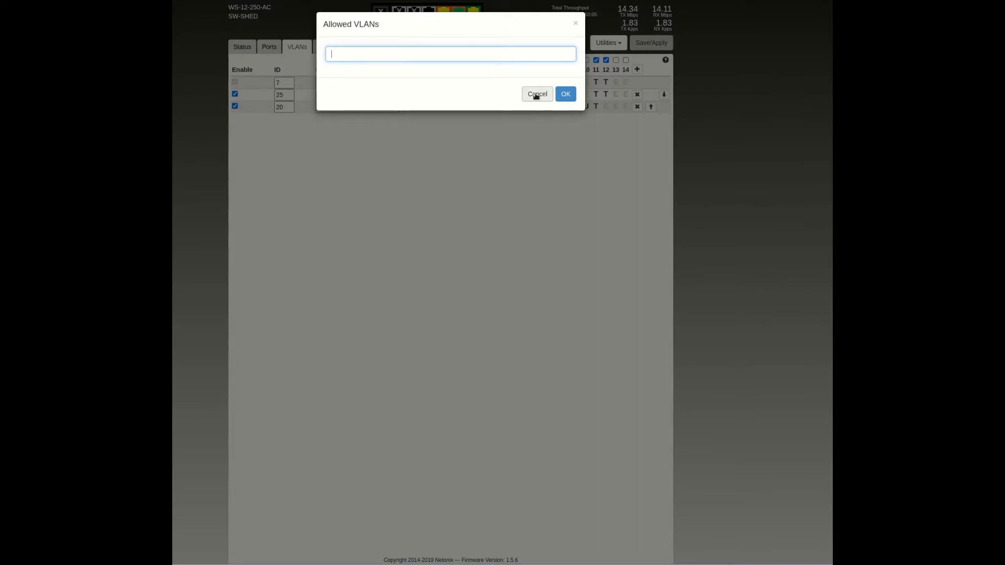
Step: Save trunk allowed VLANs as 7,25, then verify port 12's list and close it
click(536, 94)
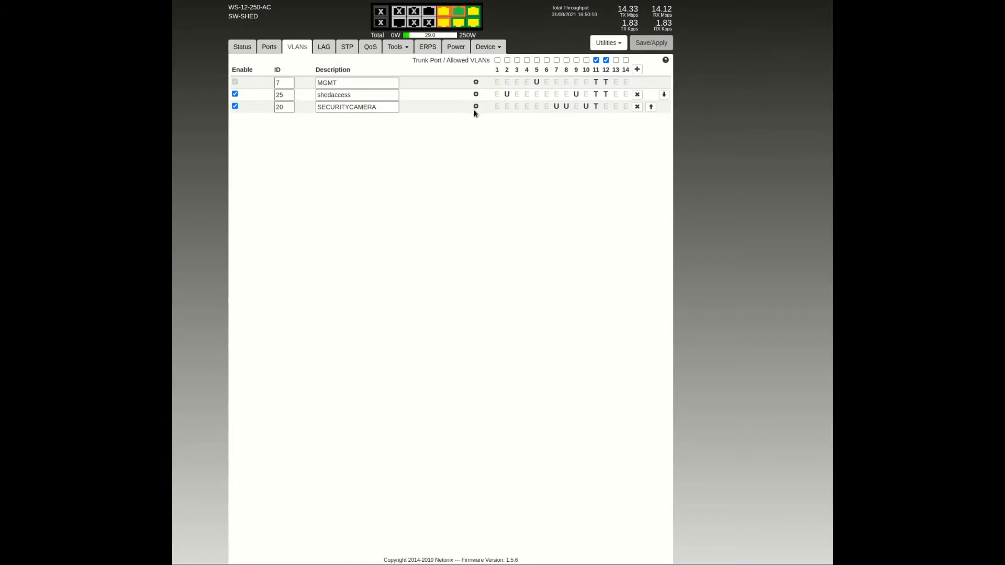
mouse_move(495, 280)
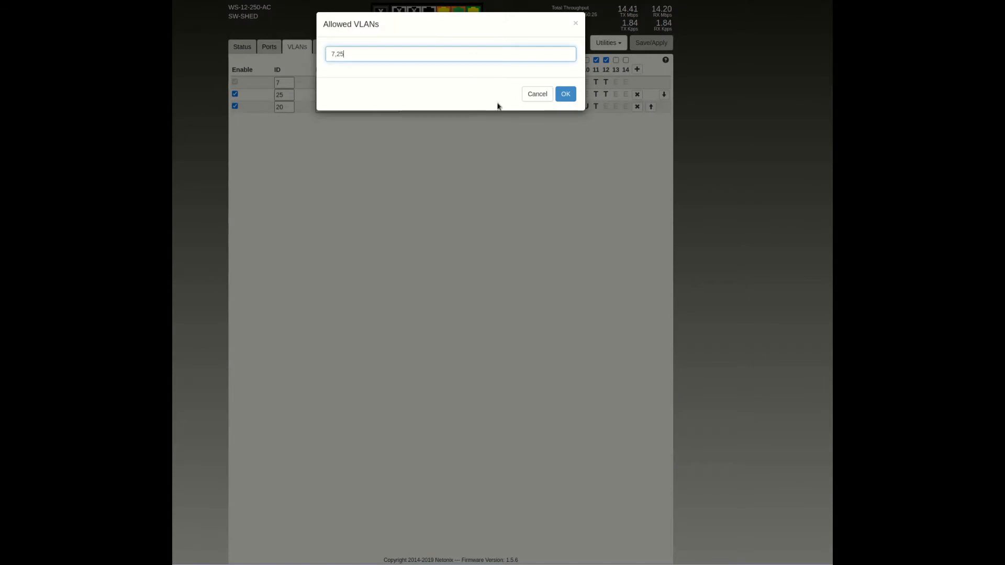
click(565, 94)
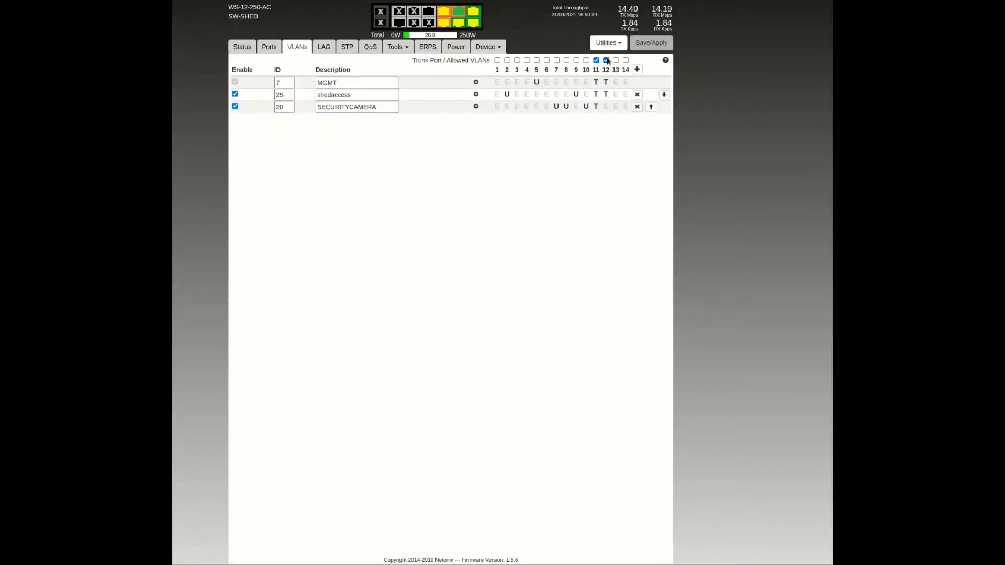
click(604, 60)
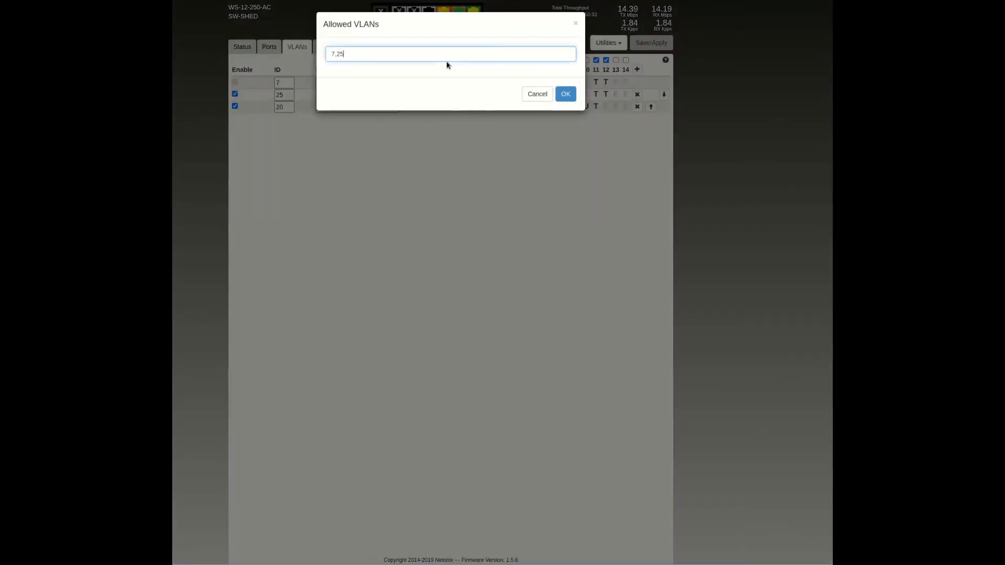
click(565, 93)
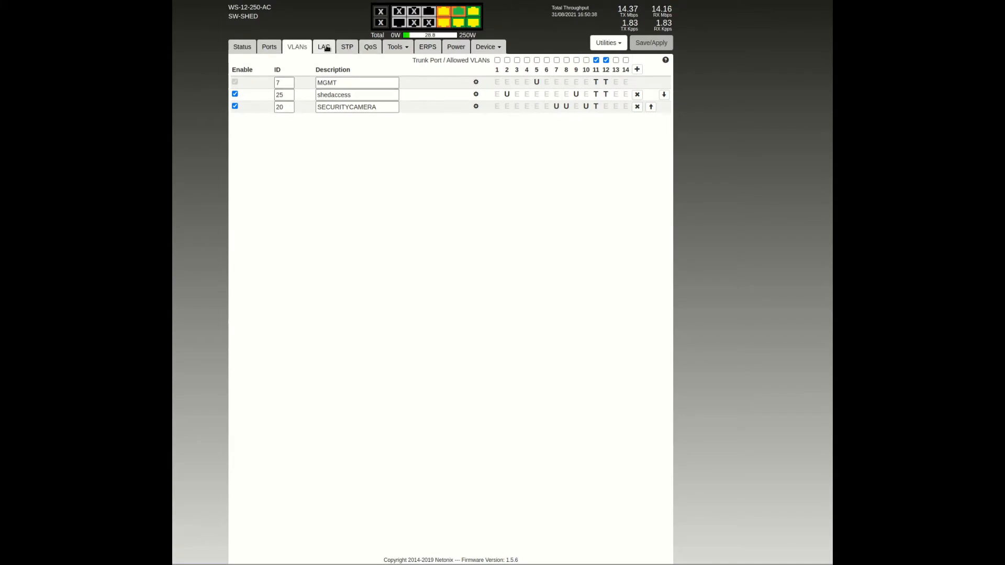
Step: Browse the LAG, STP, QoS, Tools dropdown and ERPS pages in turn
click(323, 46)
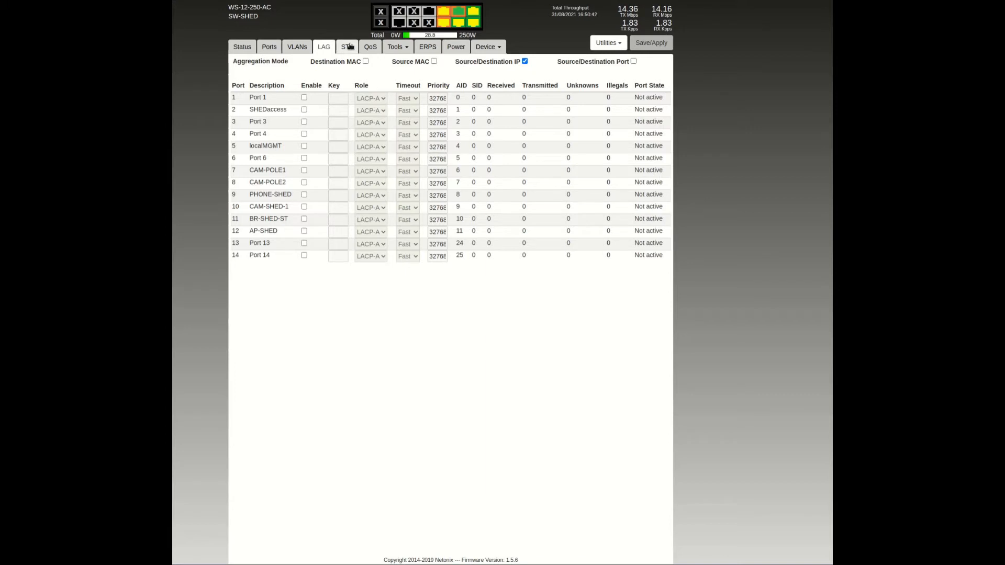
click(346, 46)
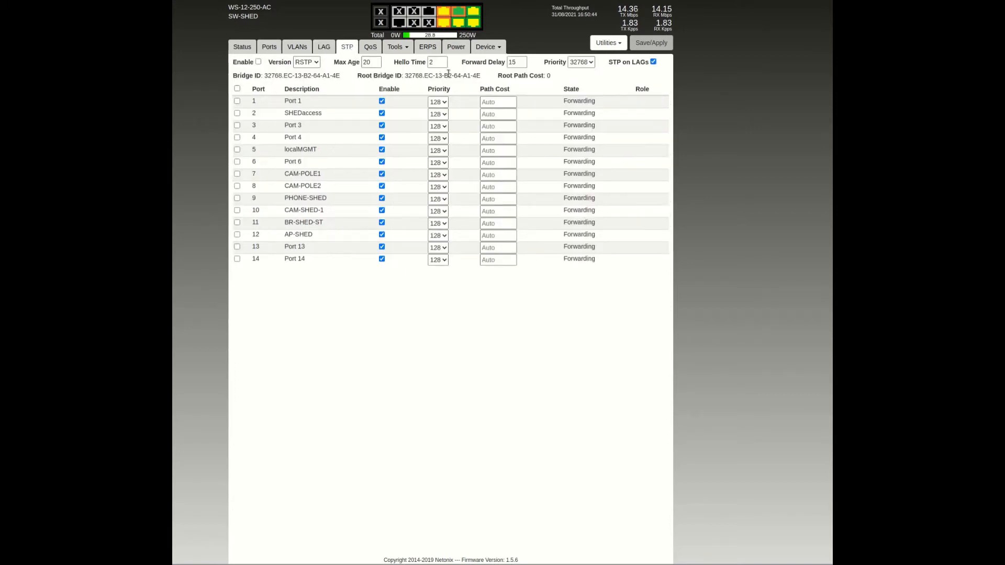
click(370, 46)
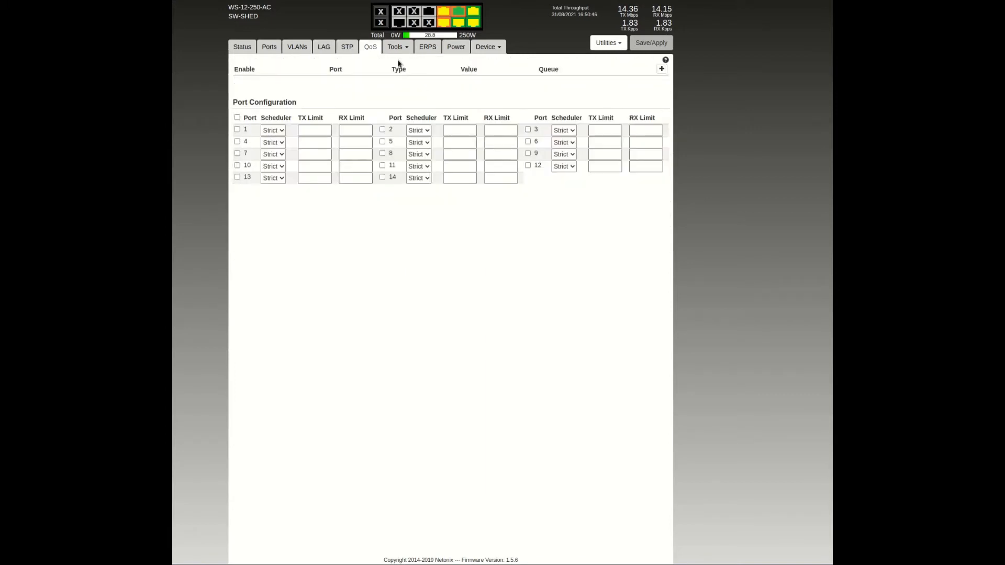
click(397, 46)
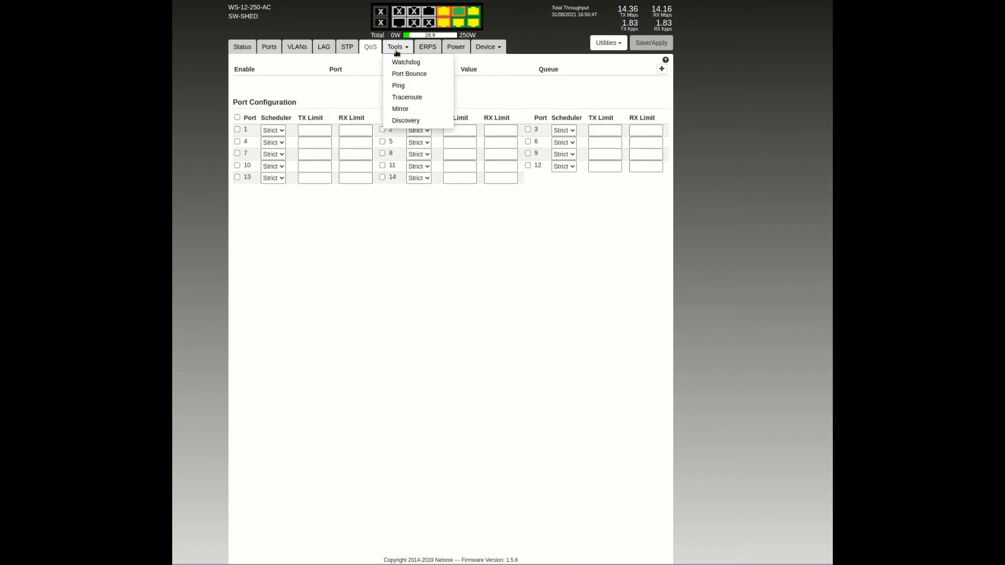
click(395, 46)
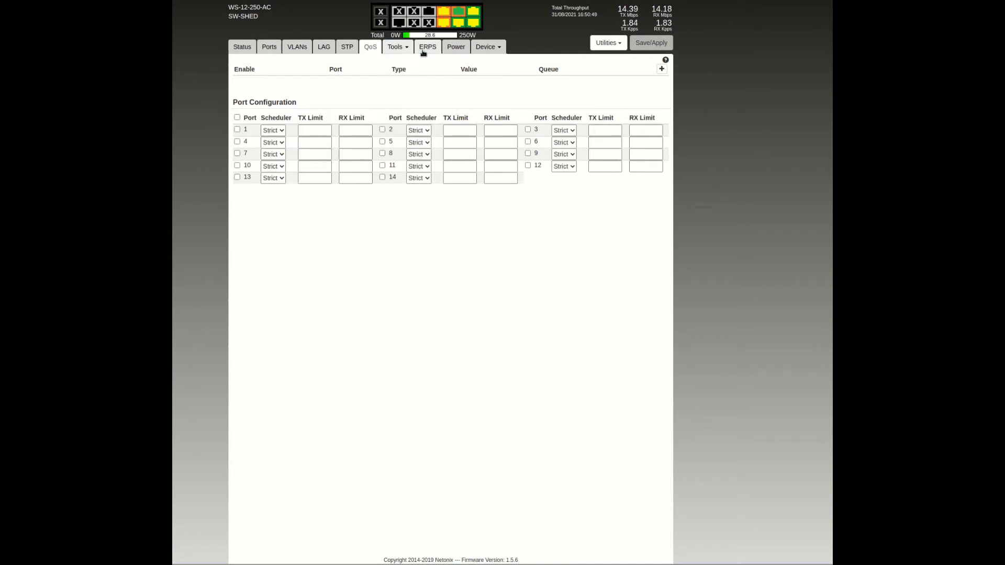
click(427, 46)
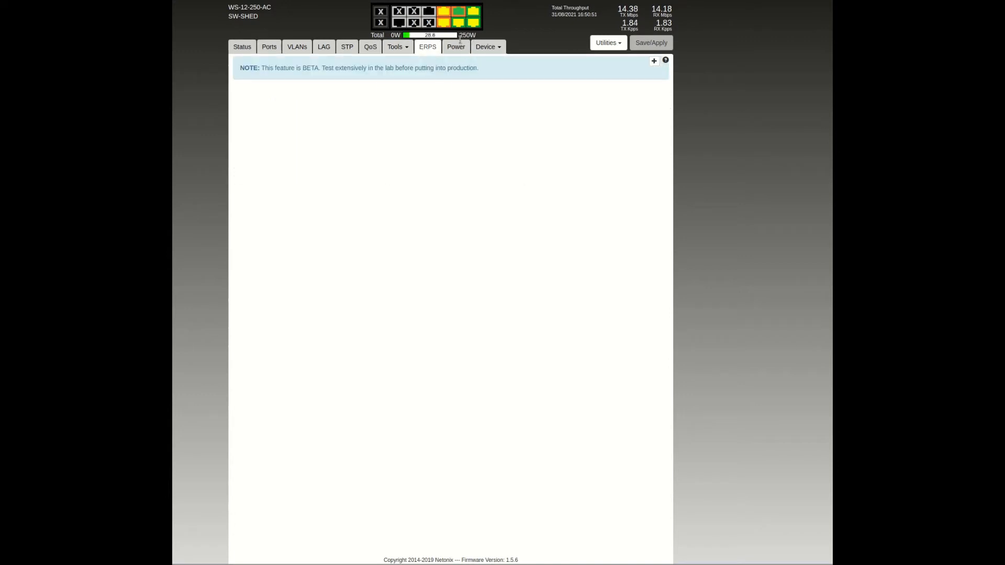
click(455, 46)
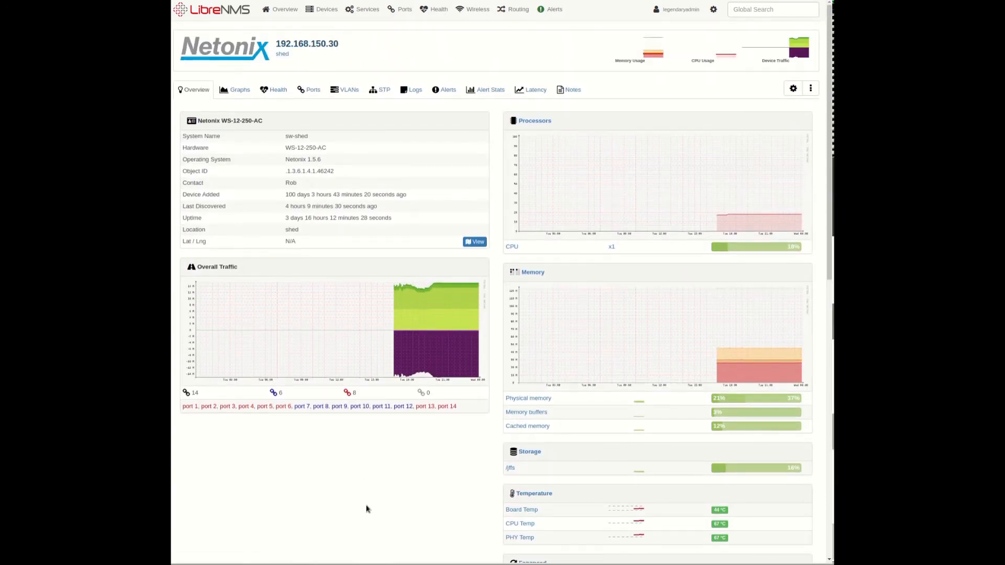
Step: Scroll sw-shed's overview through temperature, voltage, power and per-port PoE panels
scroll(down, 3)
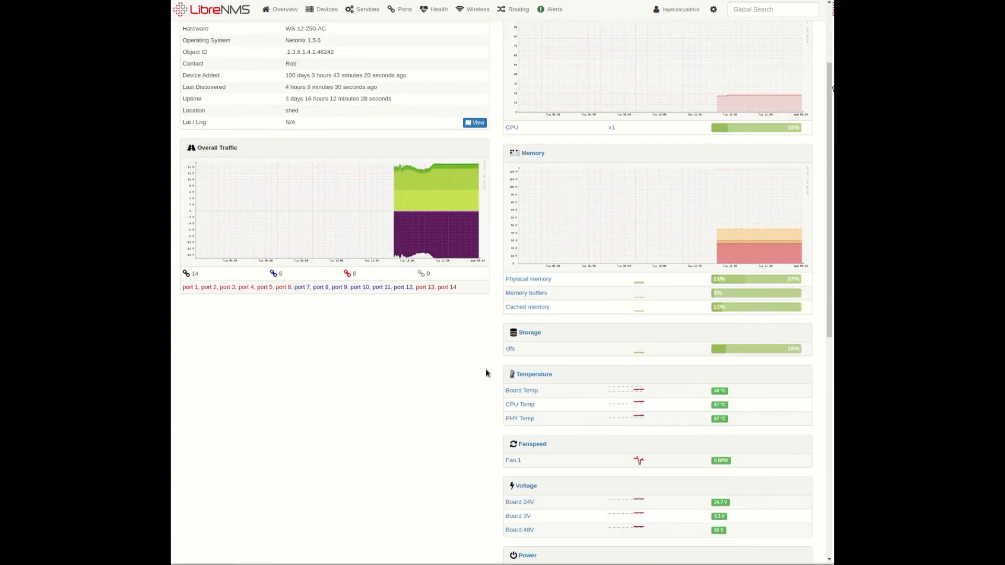
scroll(down, 3)
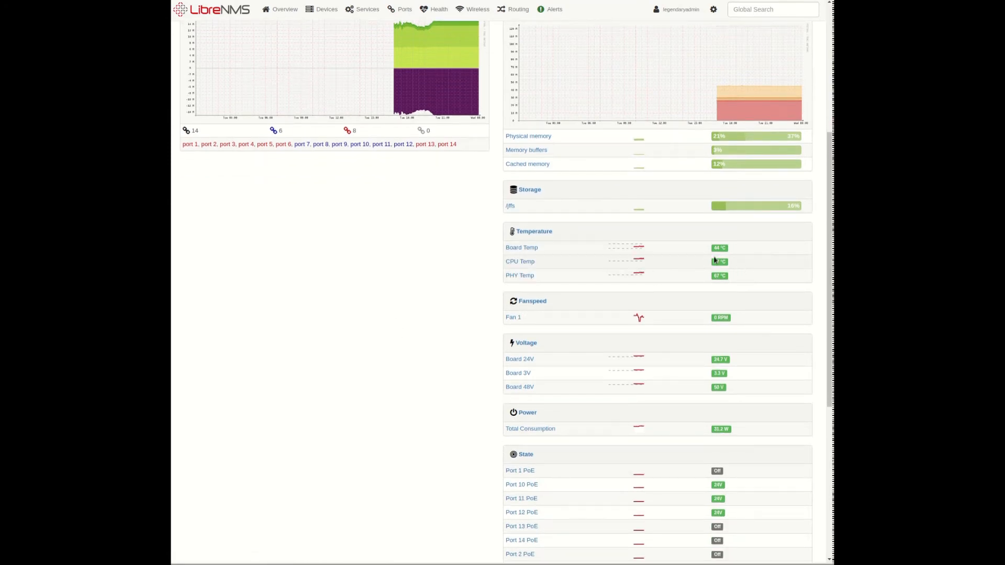
mouse_move(729, 274)
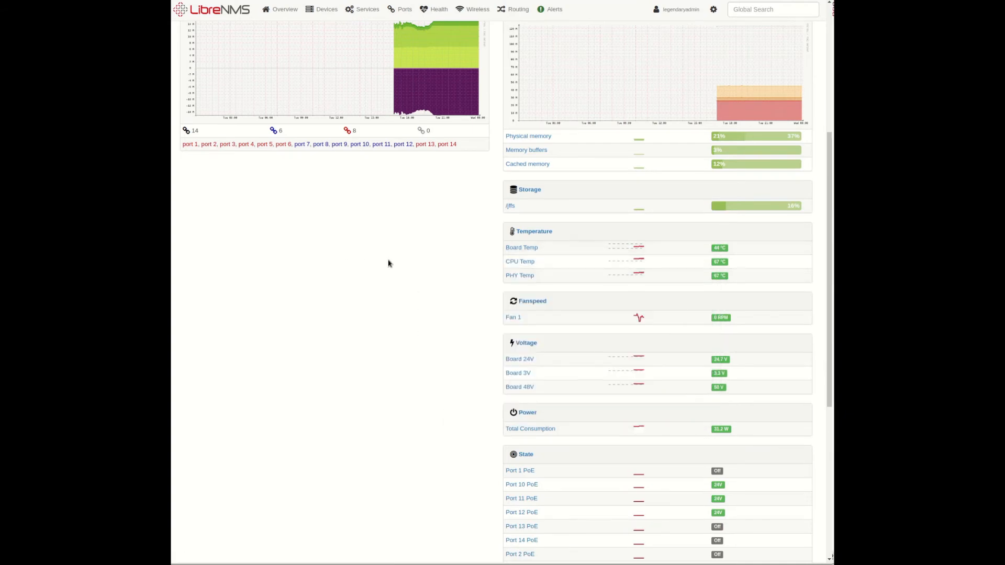
scroll(down, 3)
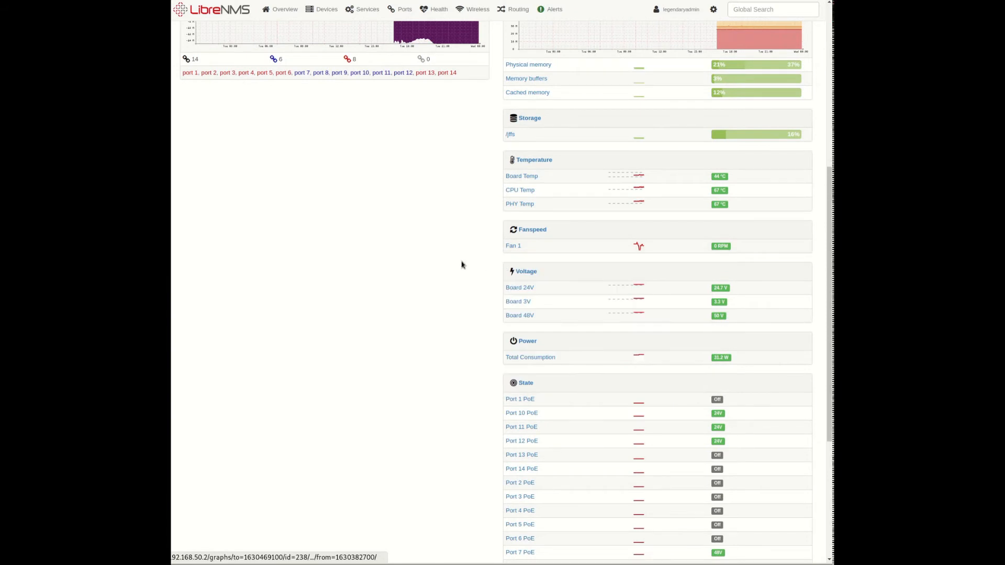